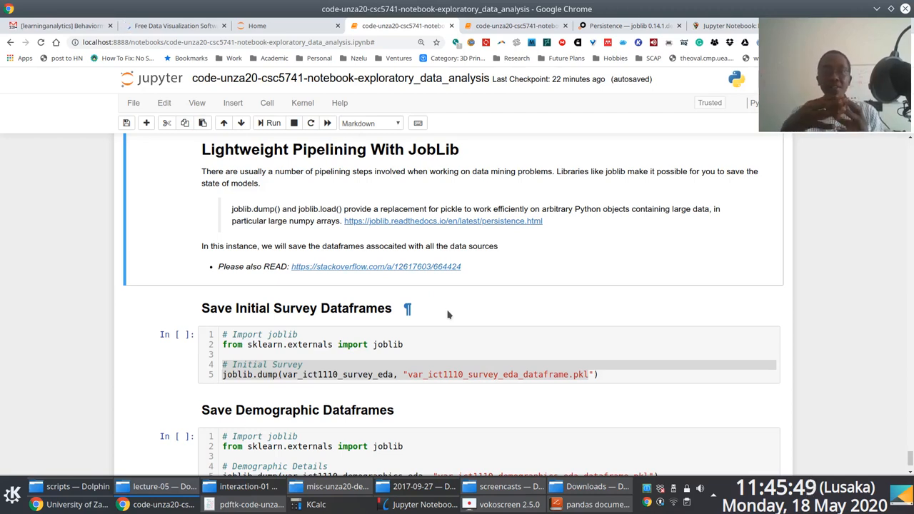
{"action": "mouse_move", "coordinate": [843, 439]}
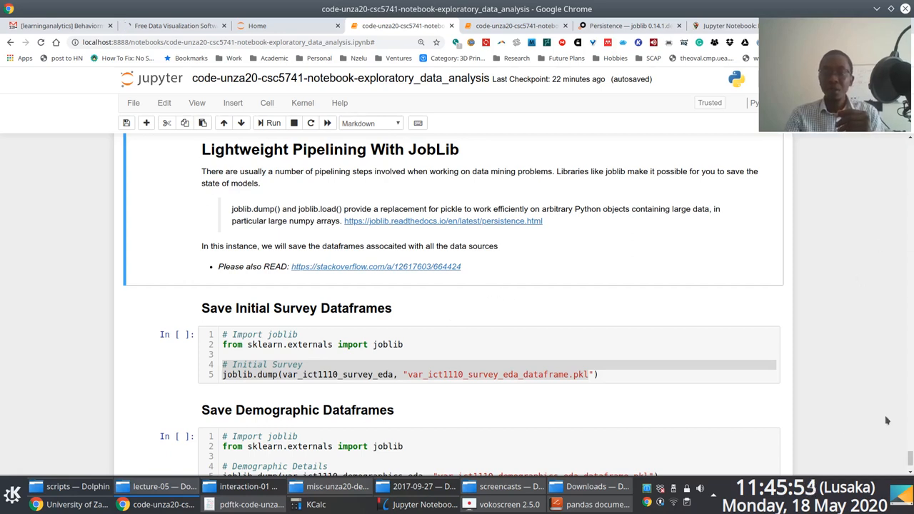
{"action": "mouse_move", "coordinate": [889, 420]}
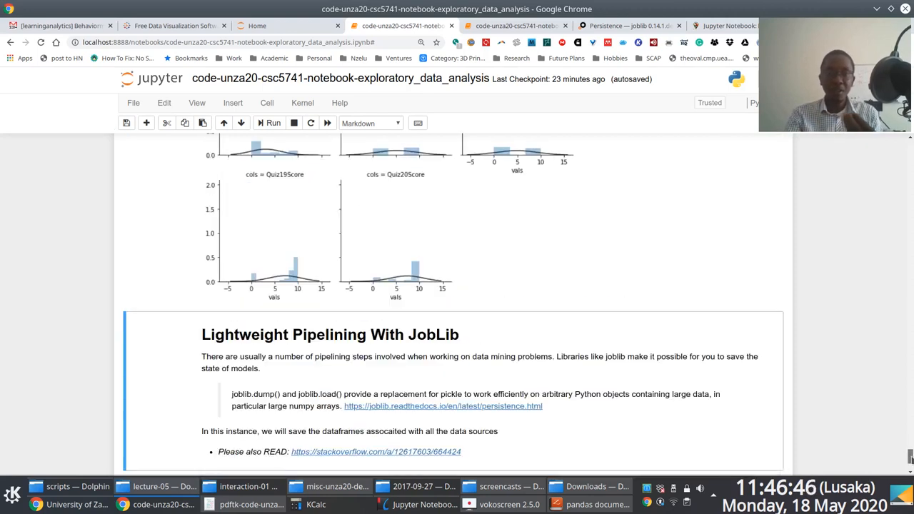
- Read through the joblib Persistence docs in Chrome, then return to the notebook tab
{"action": "scroll", "scroll_direction": "down", "scroll_amount": 3}
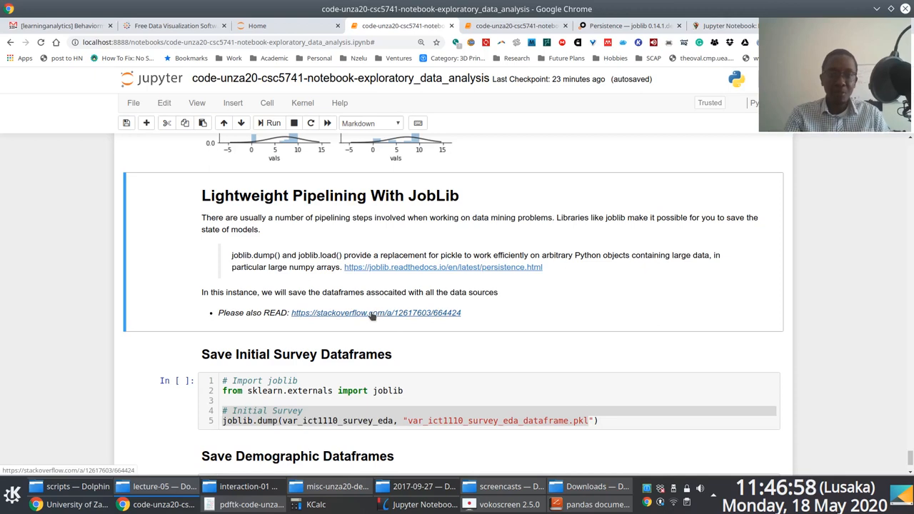
{"action": "mouse_move", "coordinate": [506, 253]}
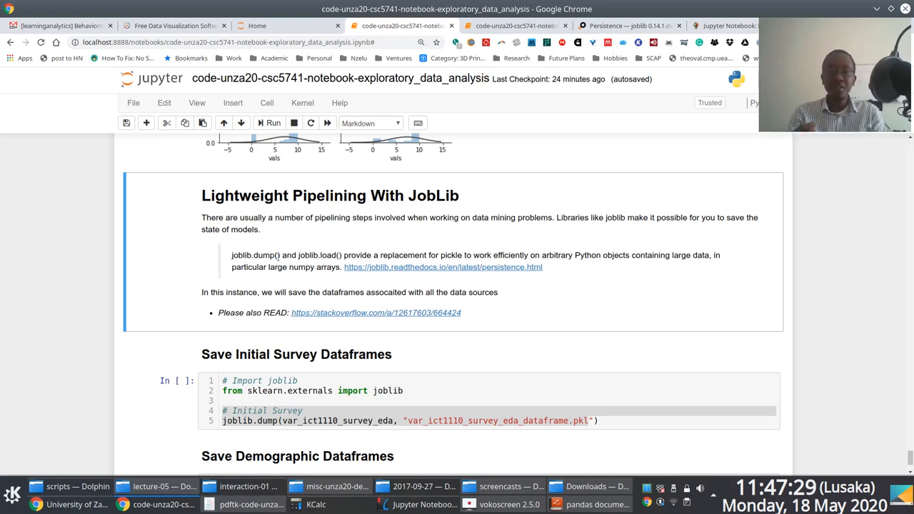
{"action": "mouse_move", "coordinate": [300, 263]}
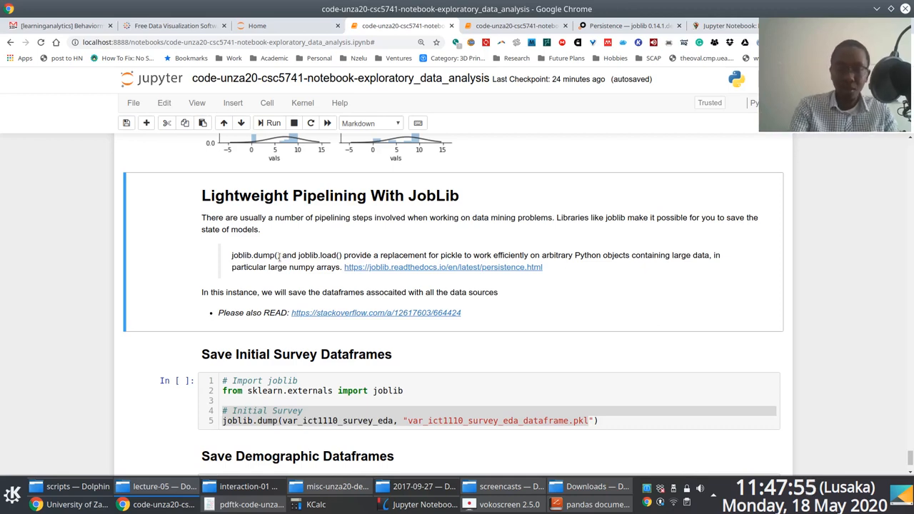
{"action": "mouse_move", "coordinate": [282, 236]}
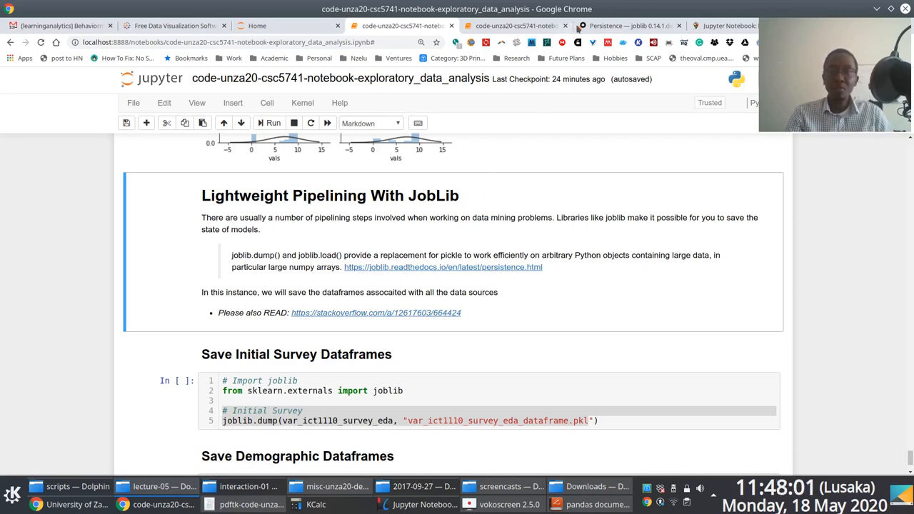
{"action": "mouse_move", "coordinate": [443, 267]}
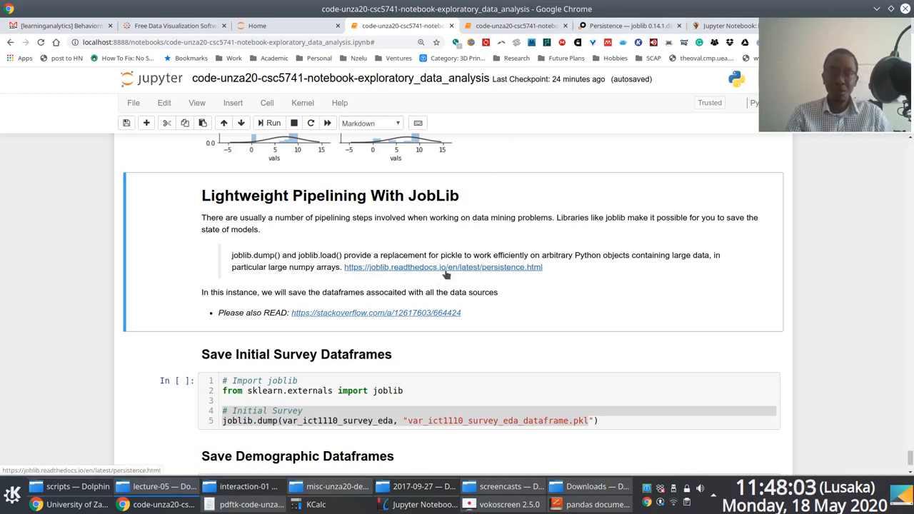
{"action": "left_click", "coordinate": [629, 26]}
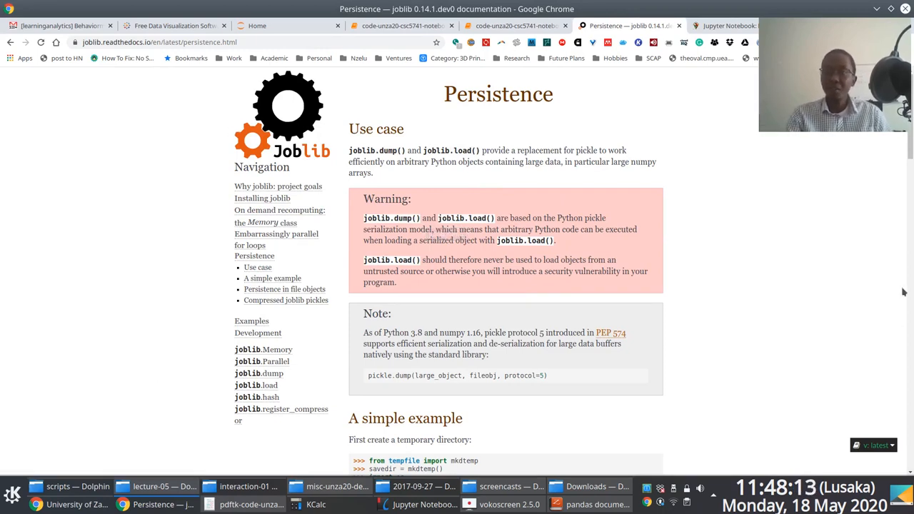
{"action": "scroll", "scroll_direction": "down", "scroll_amount": 3}
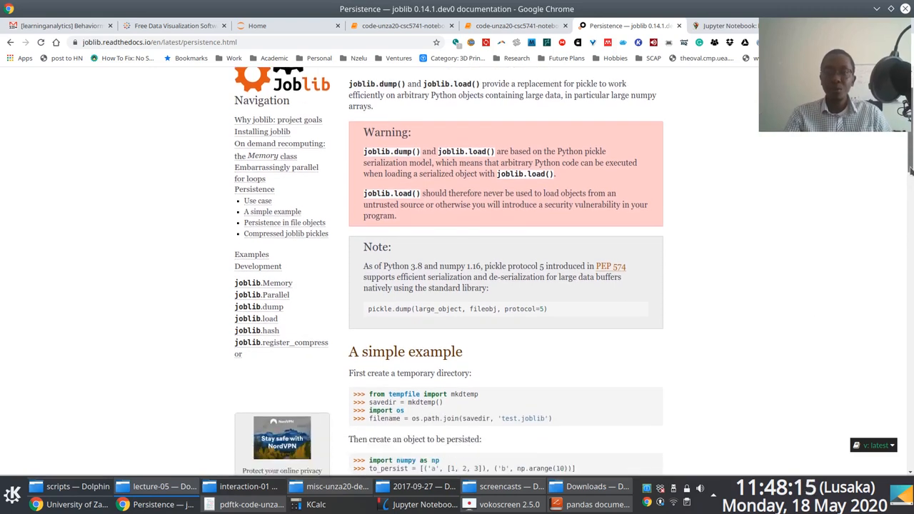
{"action": "scroll", "scroll_direction": "down", "scroll_amount": 3}
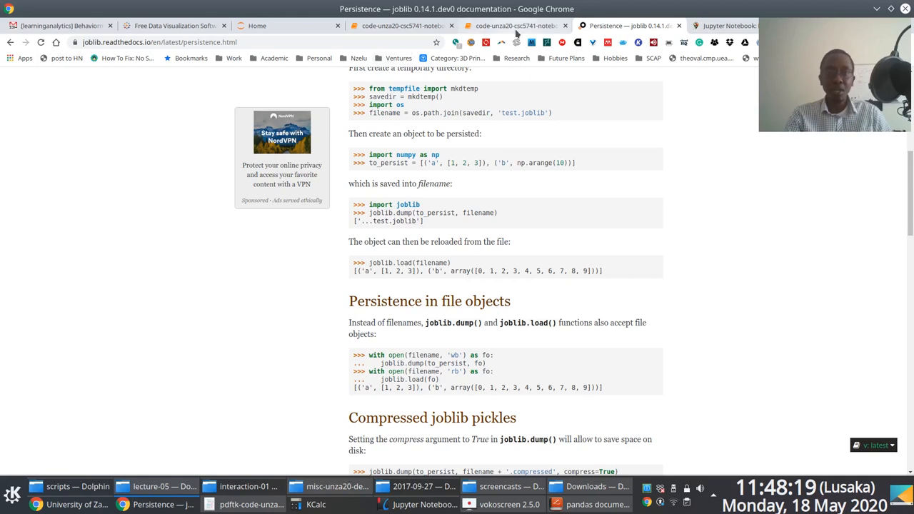
{"action": "left_click", "coordinate": [400, 25]}
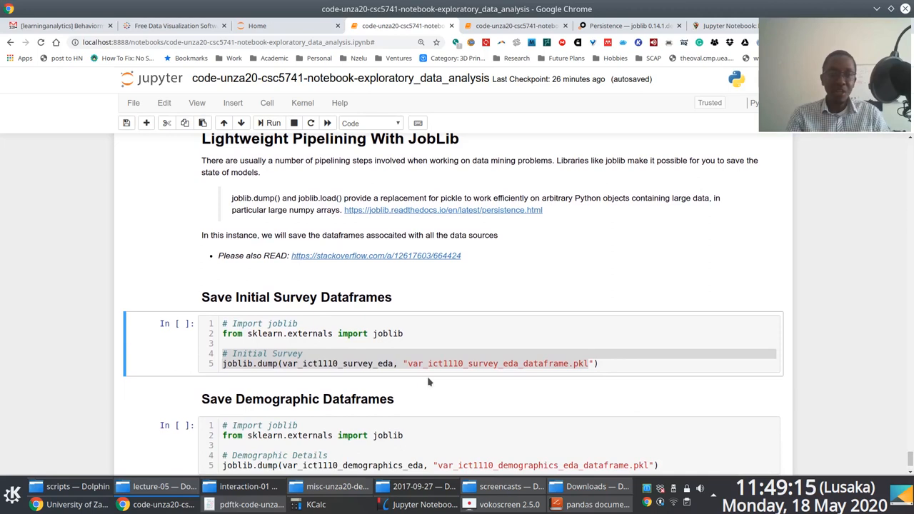
{"action": "mouse_move", "coordinate": [264, 337]}
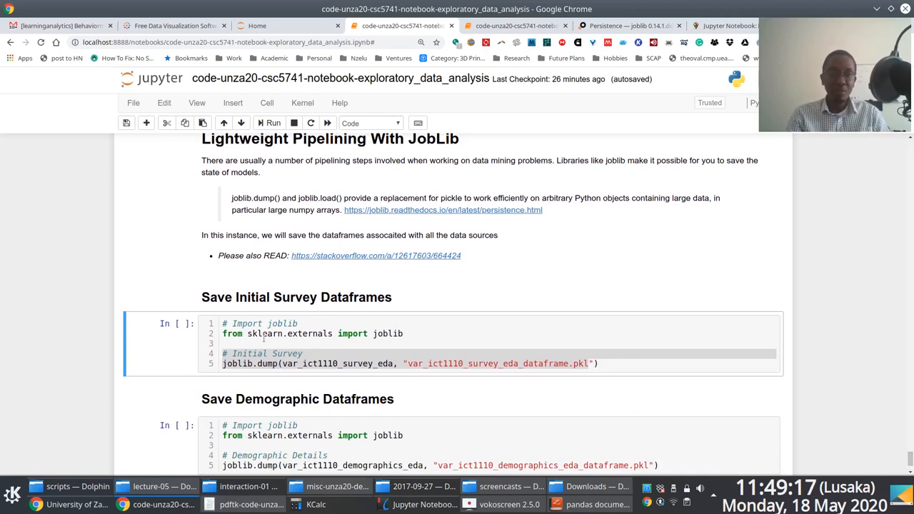
- Select the survey dataframe variable name inside the Initial Survey joblib.dump cell
{"action": "left_click", "coordinate": [329, 334]}
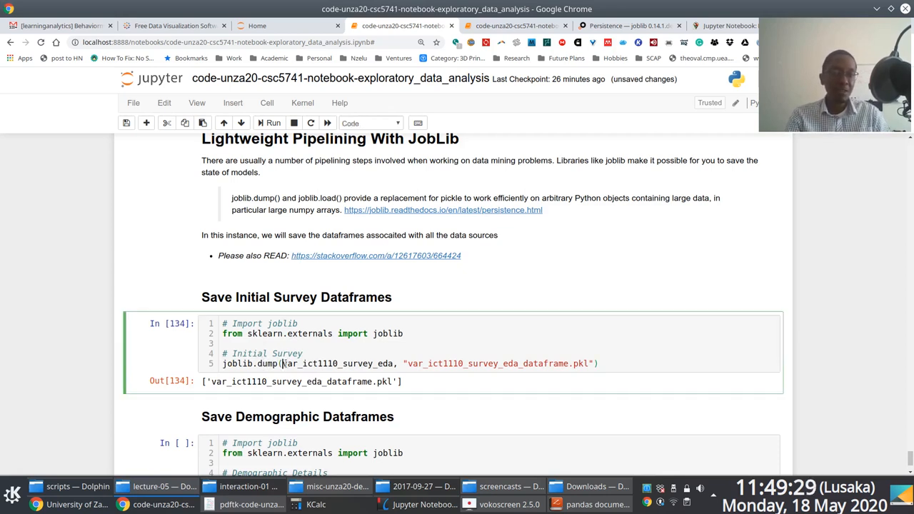
{"action": "double_click", "coordinate": [336, 364]}
{"action": "type", "text": "cd D"}
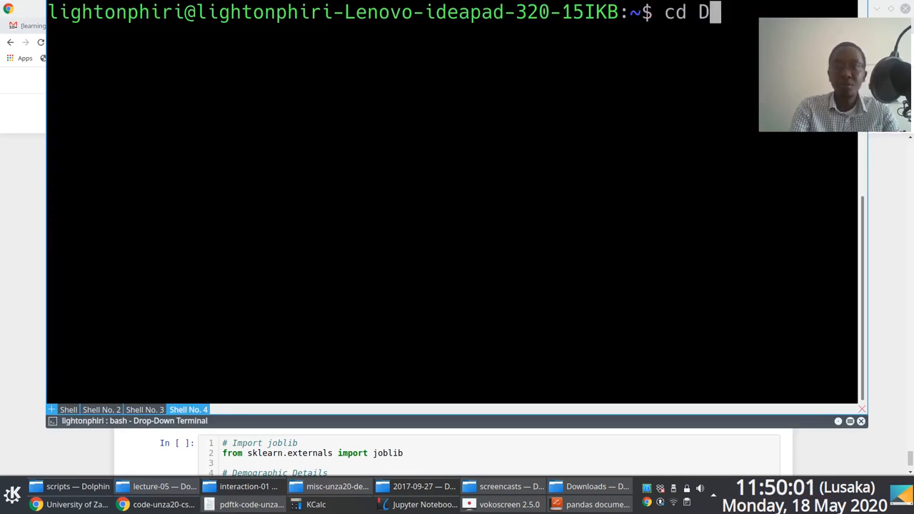
- Set a short PS1 prompt and cd into Dropbox/Documents/work/2020/…/scripts
{"action": "type", "text": "PS1"}
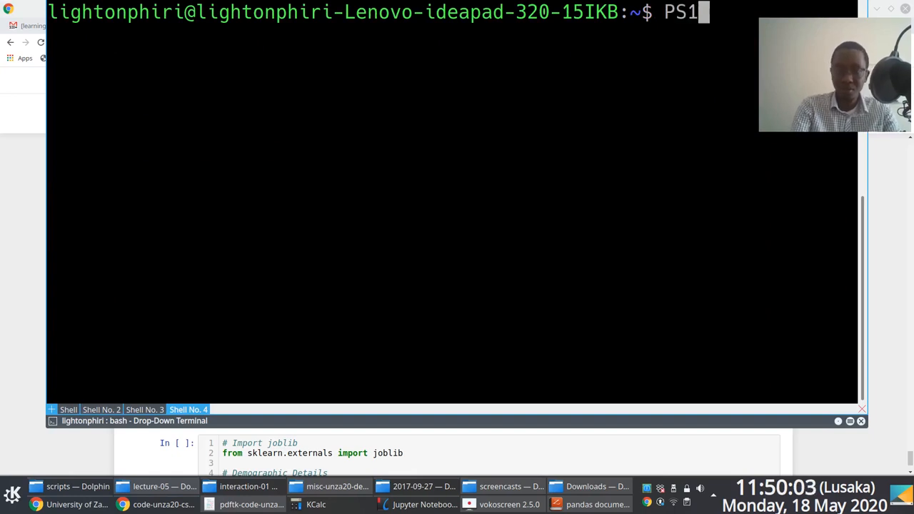
{"action": "type", "text": "=\"\\\"\""}
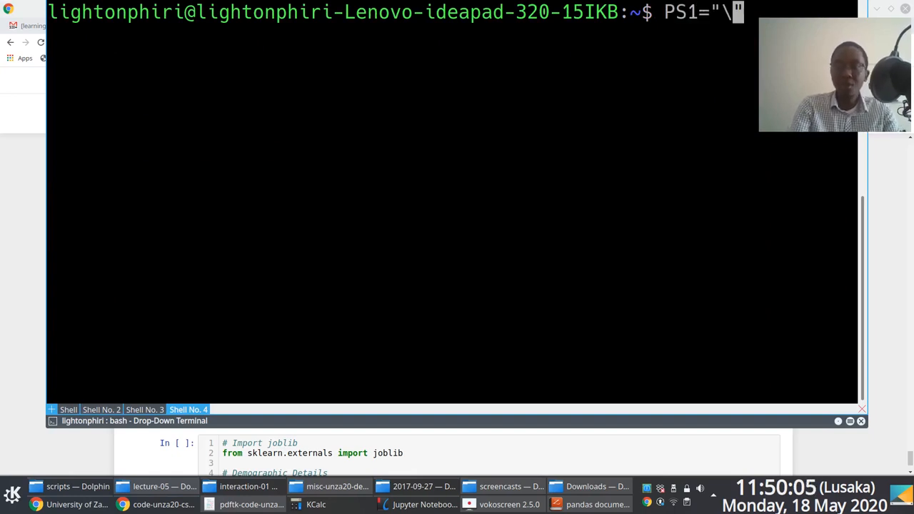
{"action": "type", "text": "u @>"}
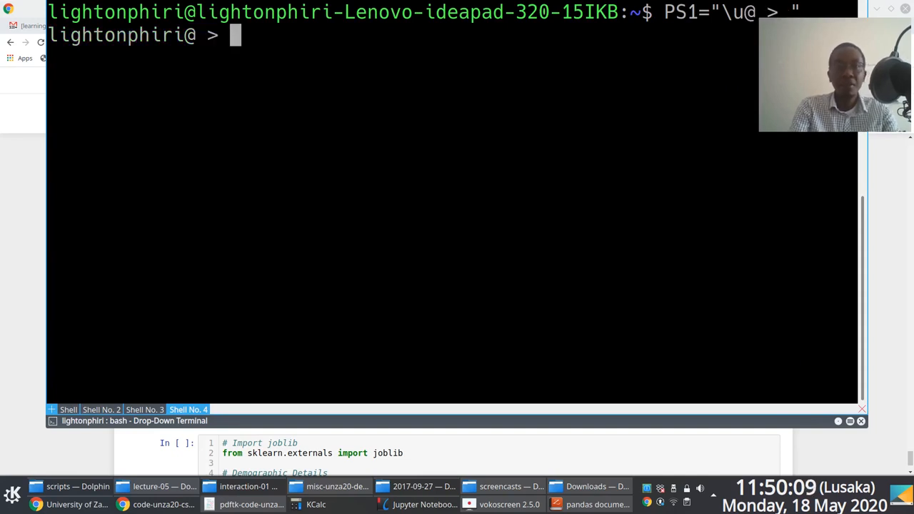
{"action": "type", "text": "cd Dropbox/D"}
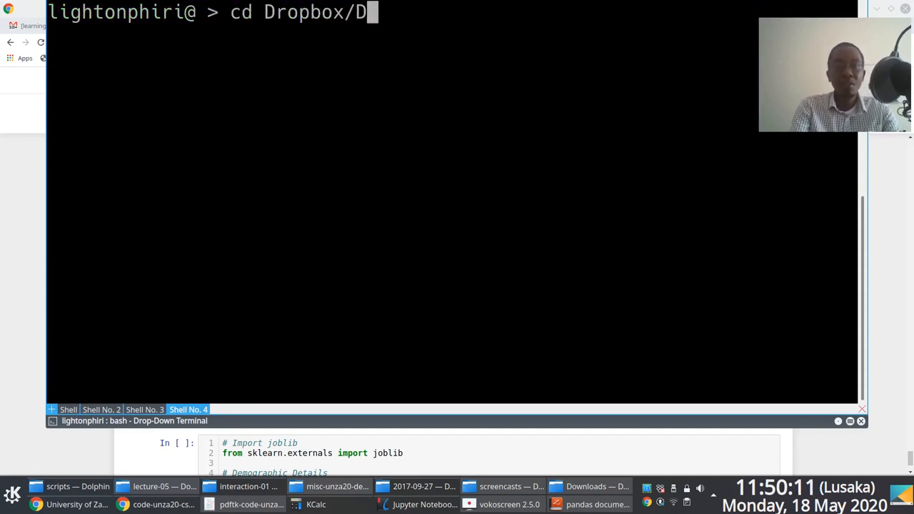
{"action": "type", "text": "ocuments/work/2020/"}
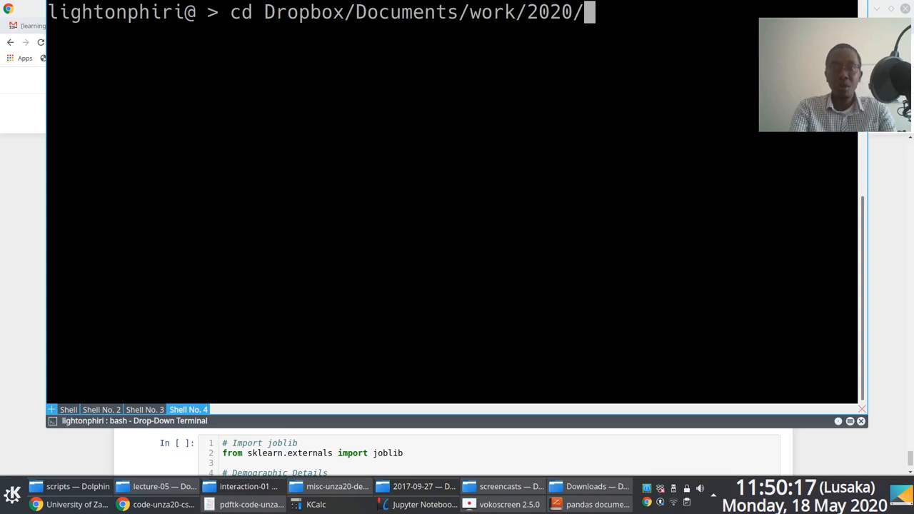
{"action": "type", "text": "m"}
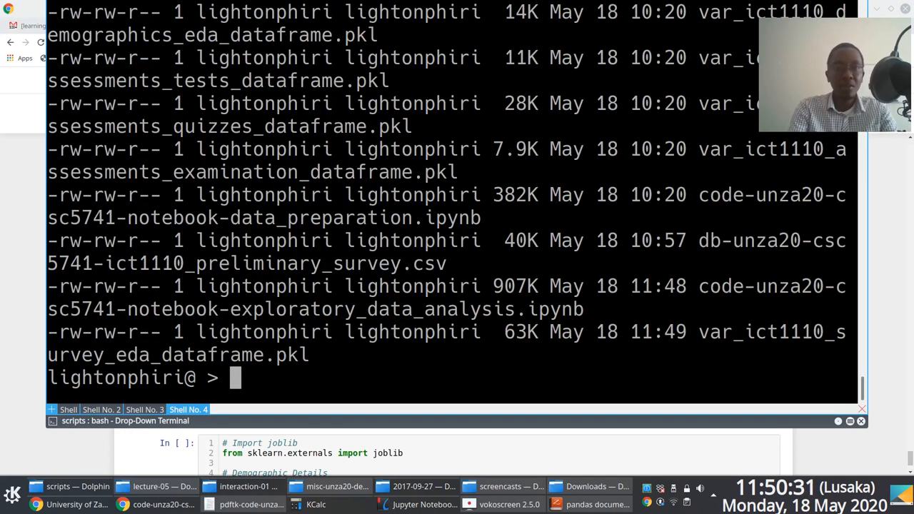
- List the folder with ls -lht, confirming the 63K survey .pkl, and start a new shell
{"action": "type", "text": "ls -lht"}
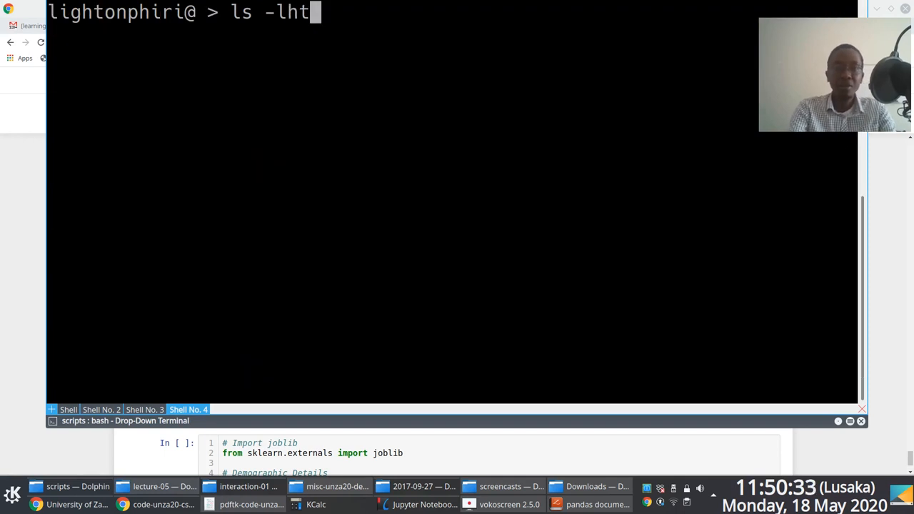
{"action": "key", "text": "Return"}
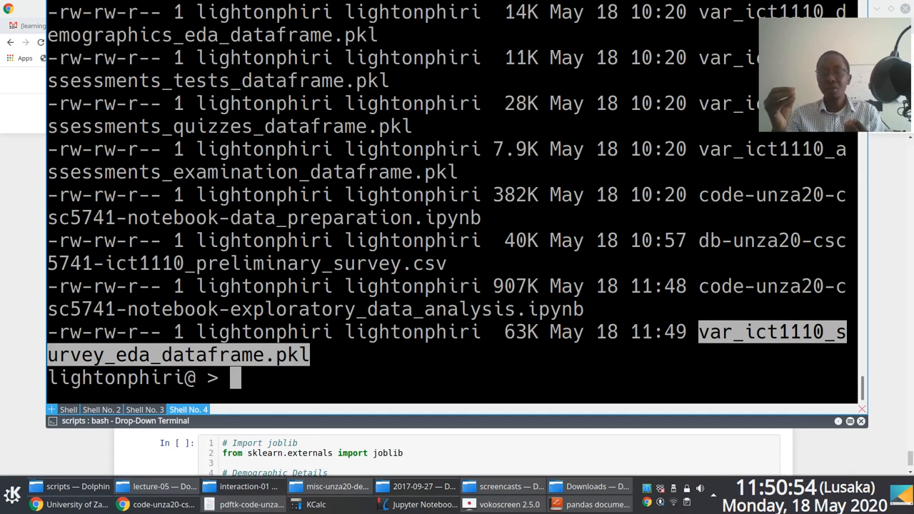
{"action": "left_click", "coordinate": [51, 409]}
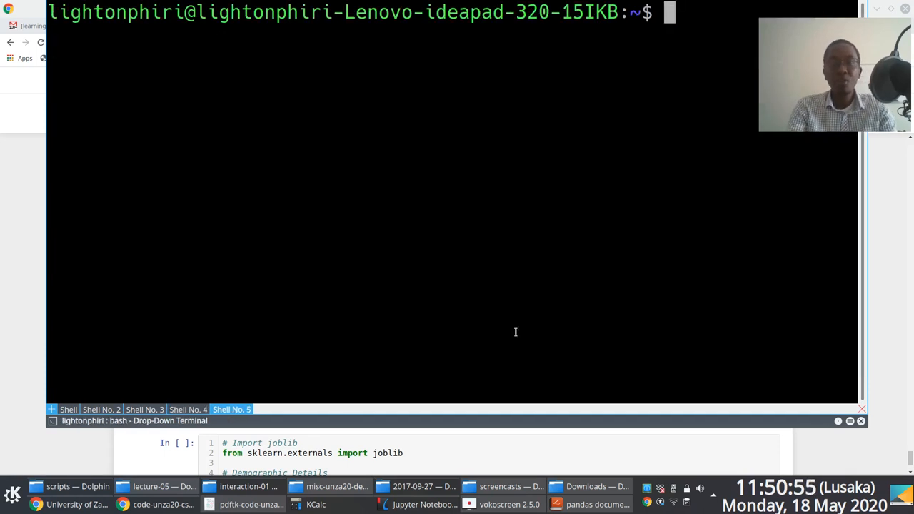
- Go into the ijmso19 paper's scripts folder, list it with ls -lhtr, and review its .pkl files
{"action": "type", "text": "cd Projects/"}
{"action": "type", "text": "cd academic/2019/"}
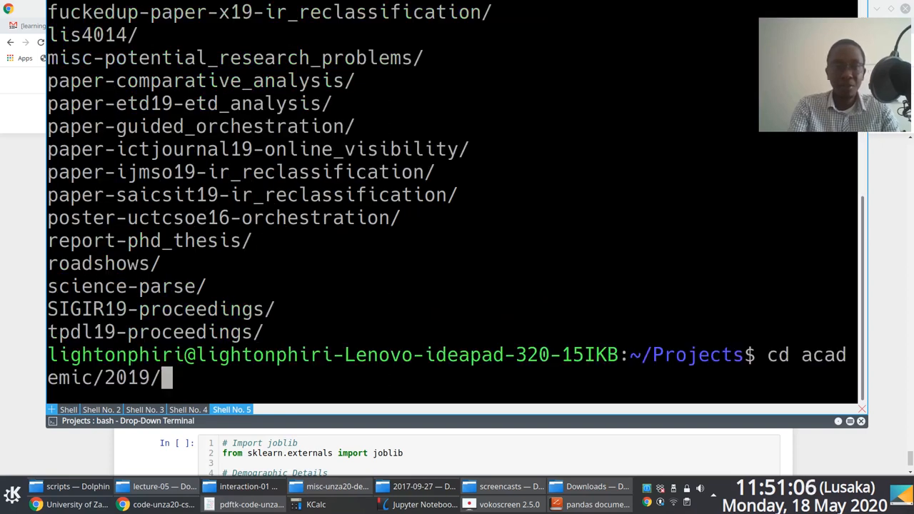
{"action": "type", "text": "paper-i"}
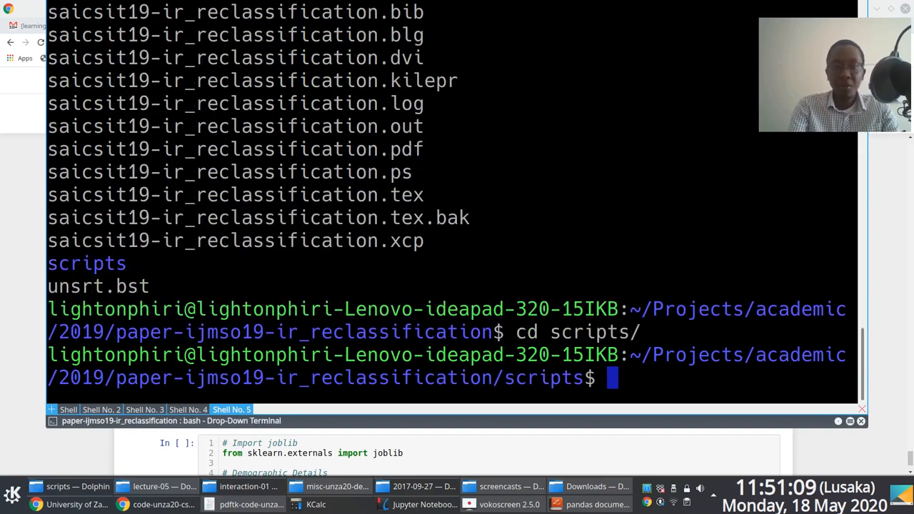
{"action": "type", "text": "ls -lhtr"}
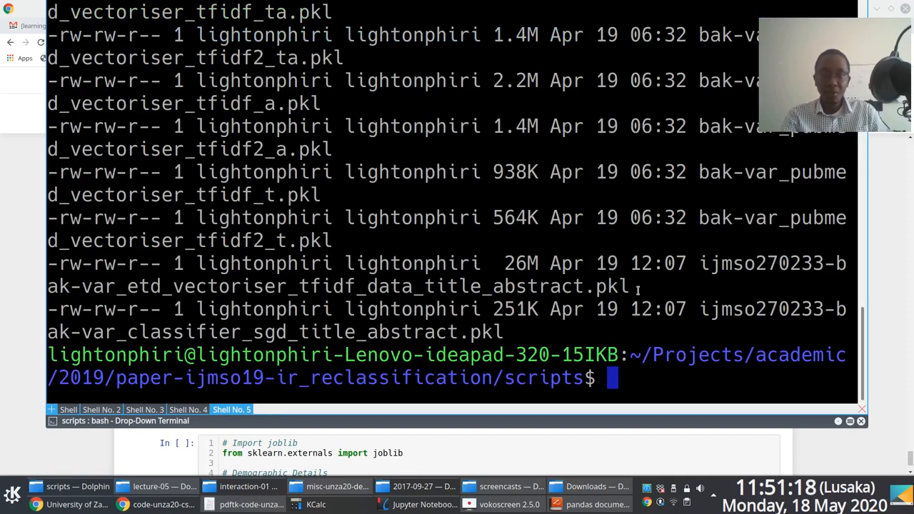
{"action": "left_click_drag", "start_coordinate": [103, 241], "coordinate": [629, 286]}
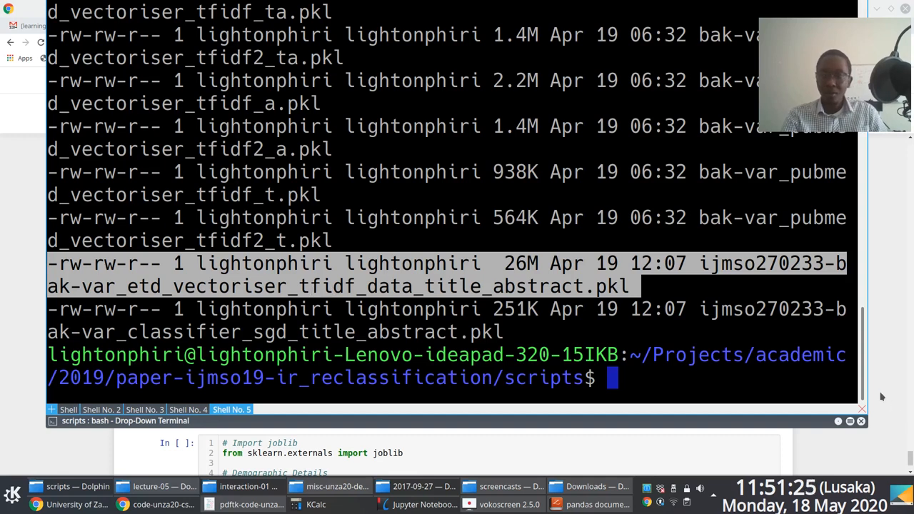
{"action": "scroll", "scroll_direction": "down", "scroll_amount": 3}
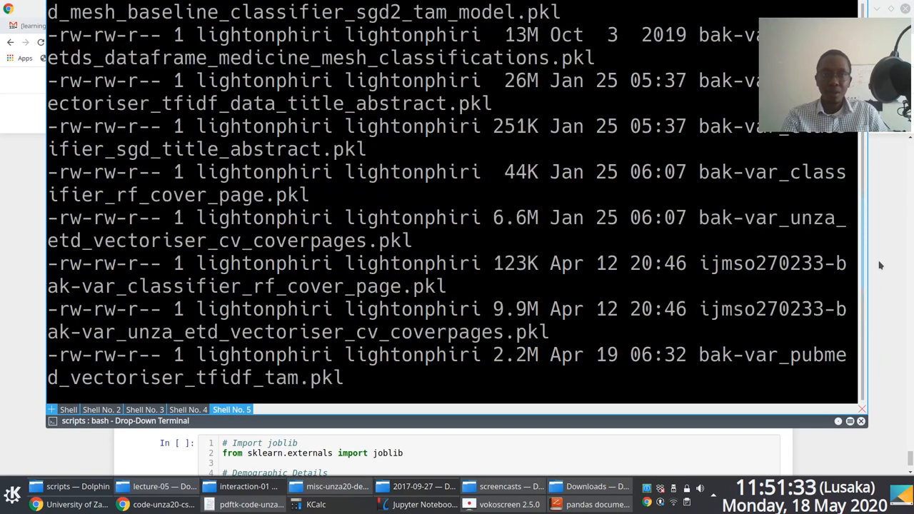
{"action": "scroll", "scroll_direction": "down", "scroll_amount": 3}
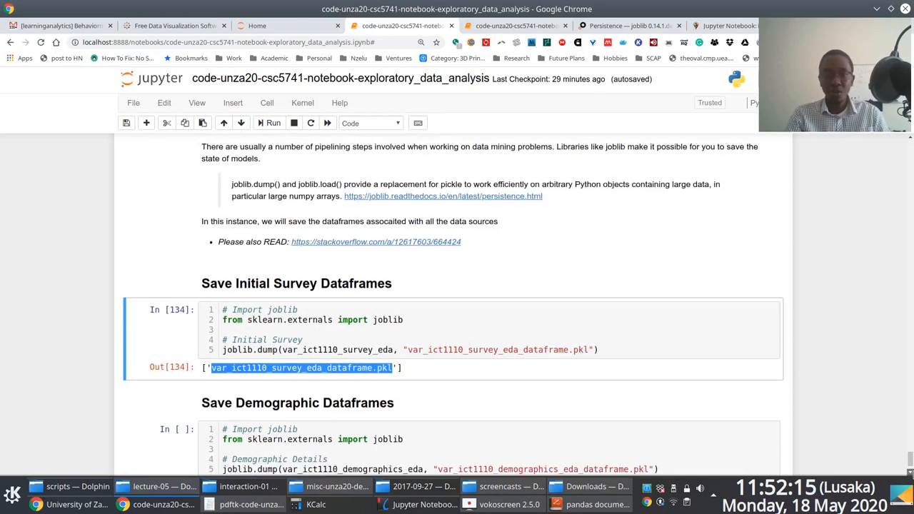
- Scroll past the demographics and assessments dump outputs and save the notebook
{"action": "scroll", "scroll_direction": "down", "scroll_amount": 3}
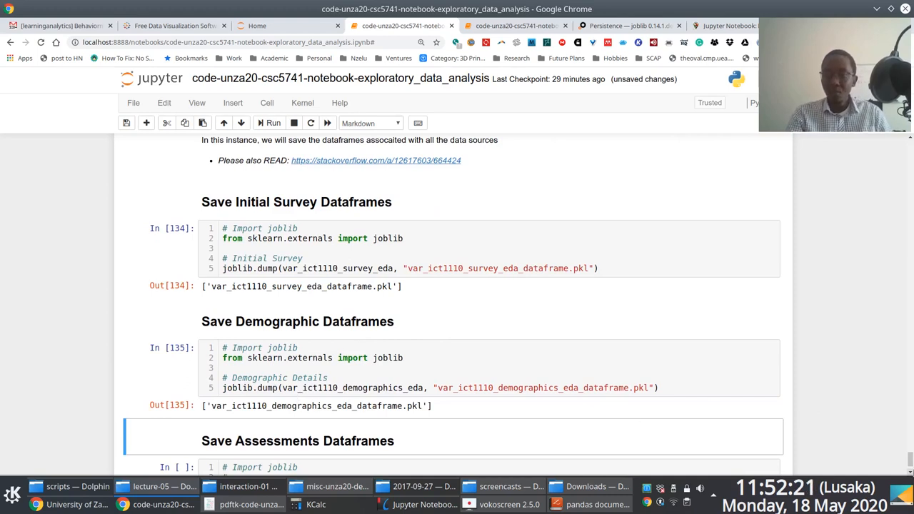
{"action": "scroll", "scroll_direction": "down", "scroll_amount": 3}
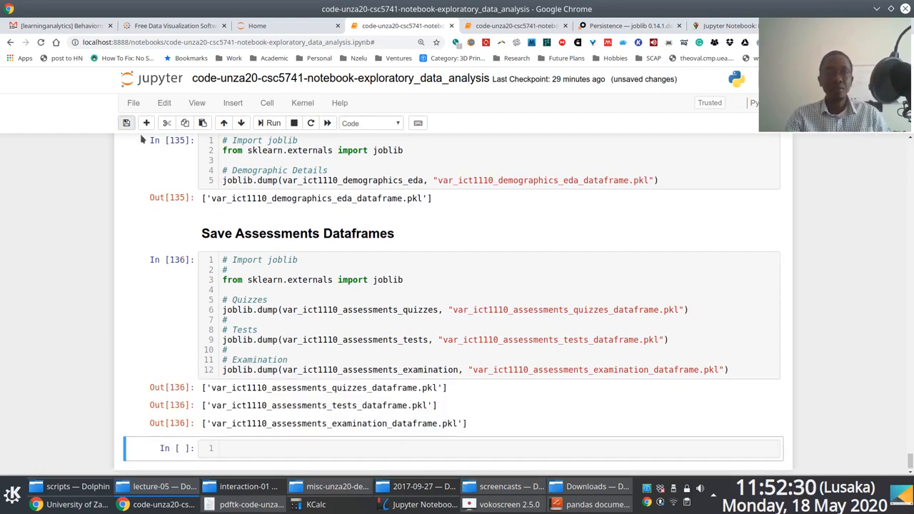
{"action": "left_click", "coordinate": [127, 123]}
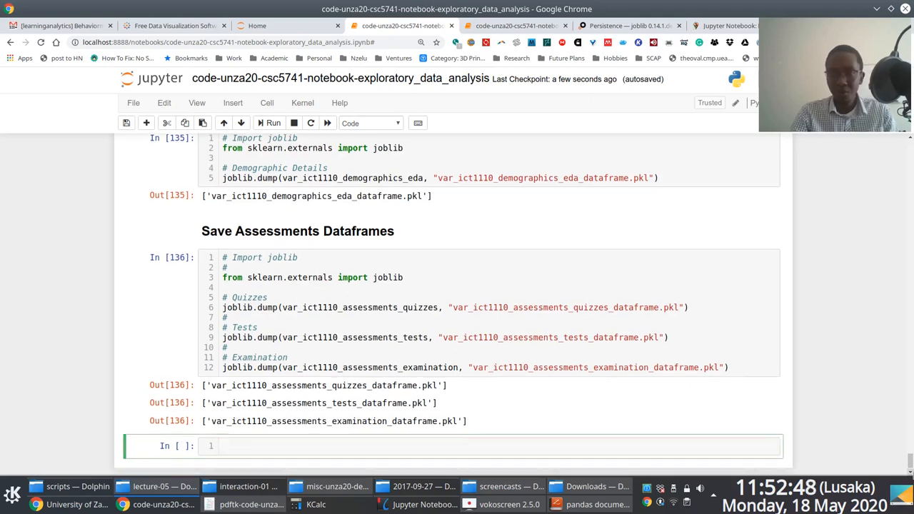
- Copy an assessment .pkl file name from the dump cell output
{"action": "scroll", "scroll_direction": "down", "scroll_amount": 3}
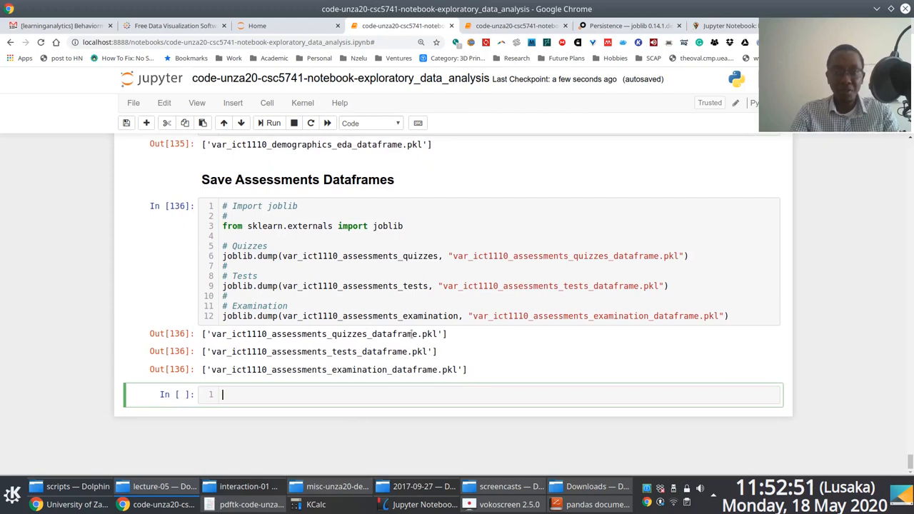
{"action": "double_click", "coordinate": [321, 333]}
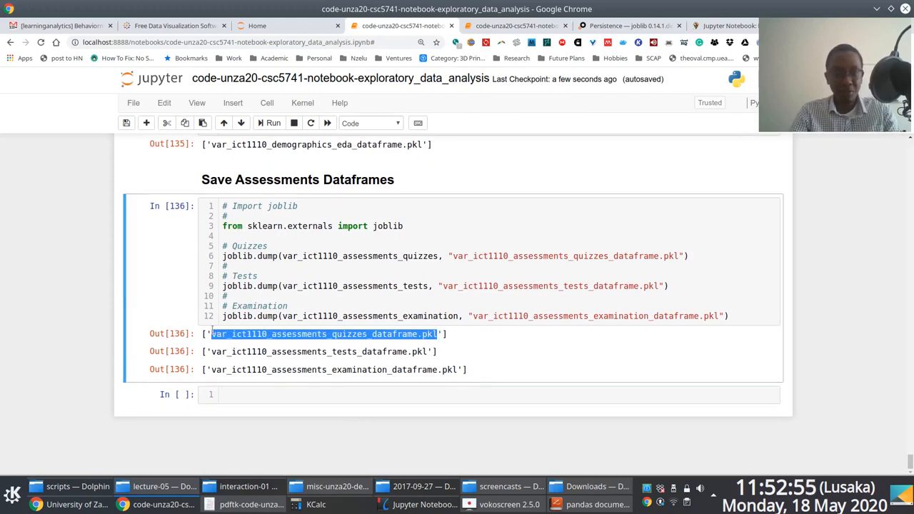
{"action": "key", "text": "F12"}
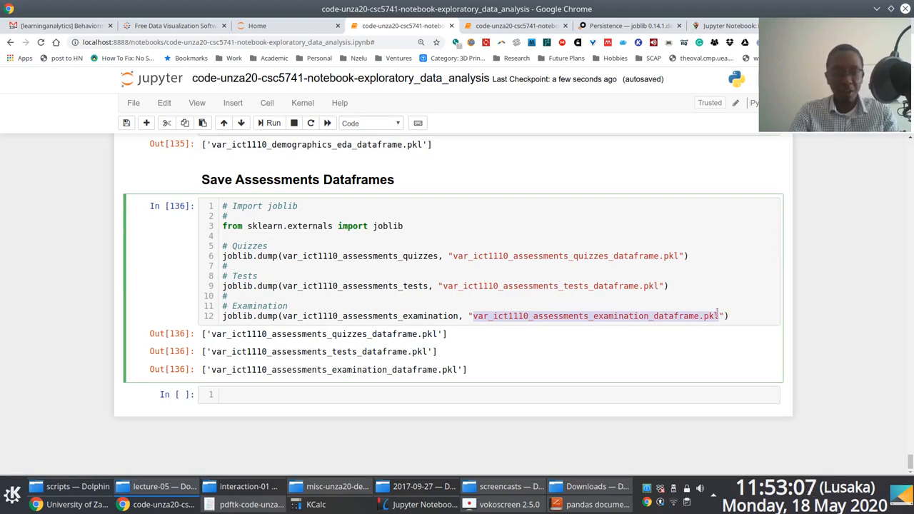
- Write var_example_saved_state = joblib.load("…") in the empty cell to reload the examination dataframe
{"action": "left_click", "coordinate": [385, 394]}
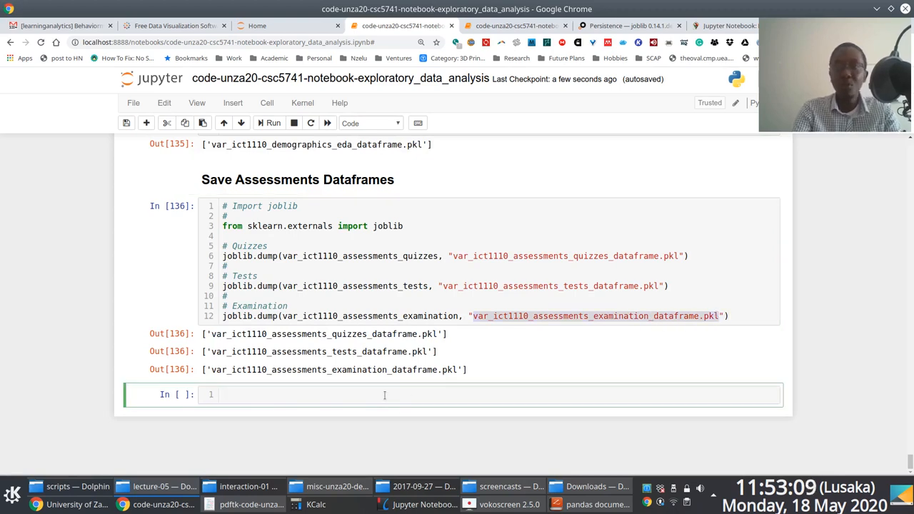
{"action": "type", "text": "joblib."}
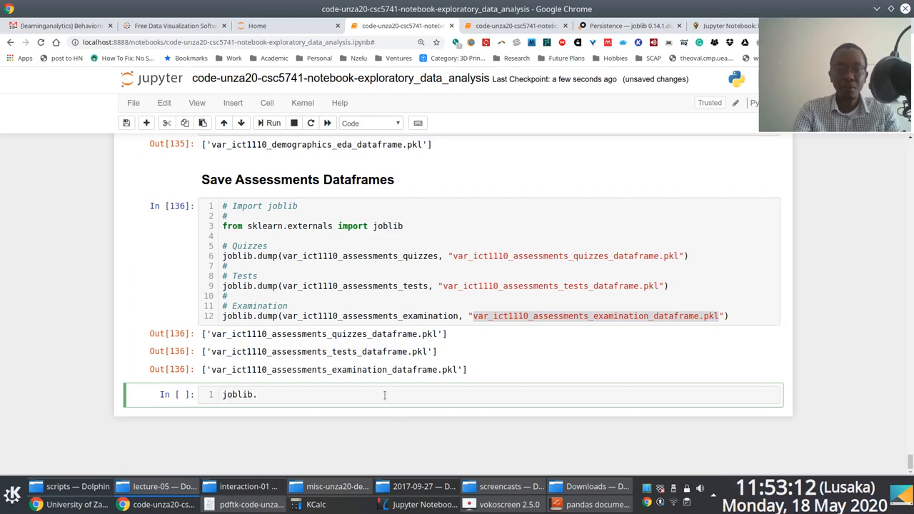
{"action": "type", "text": "load(\"var_ict1110_assessments_examination_dataframe.pkl"}
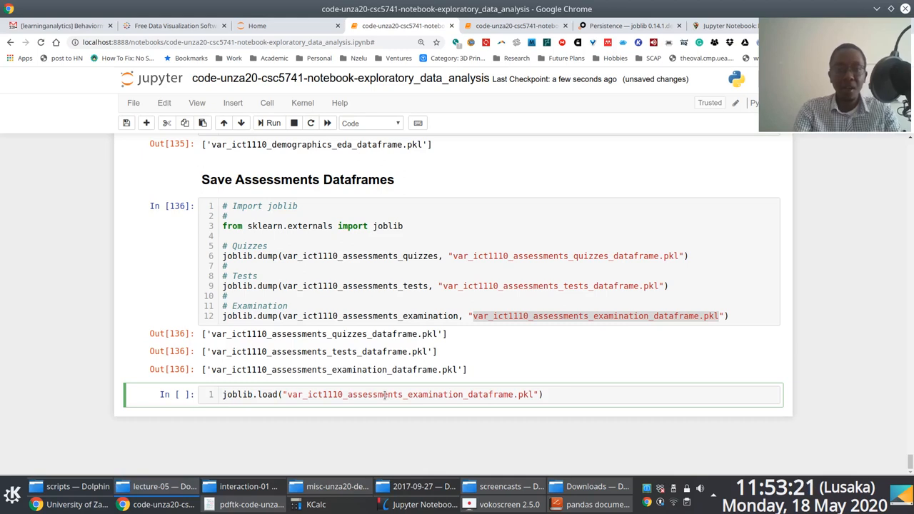
{"action": "type", "text": "var_example_"}
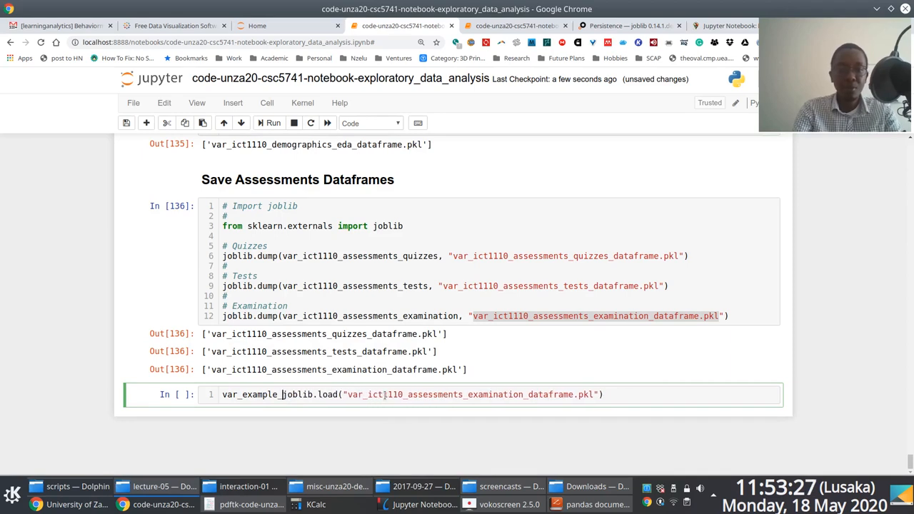
{"action": "type", "text": "saved_state ="}
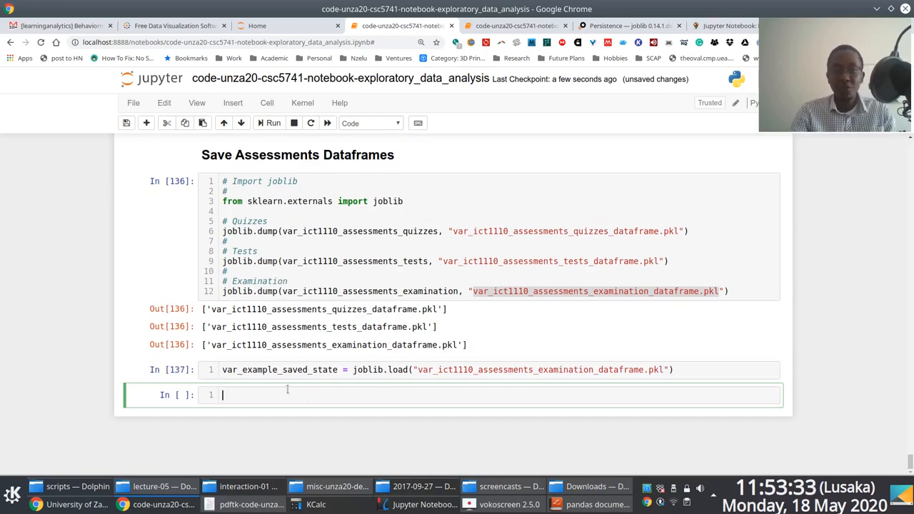
- Display var_example_saved_state.columns (StudentID, ExaminationScore) and begin a second variable line
{"action": "type", "text": "v"}
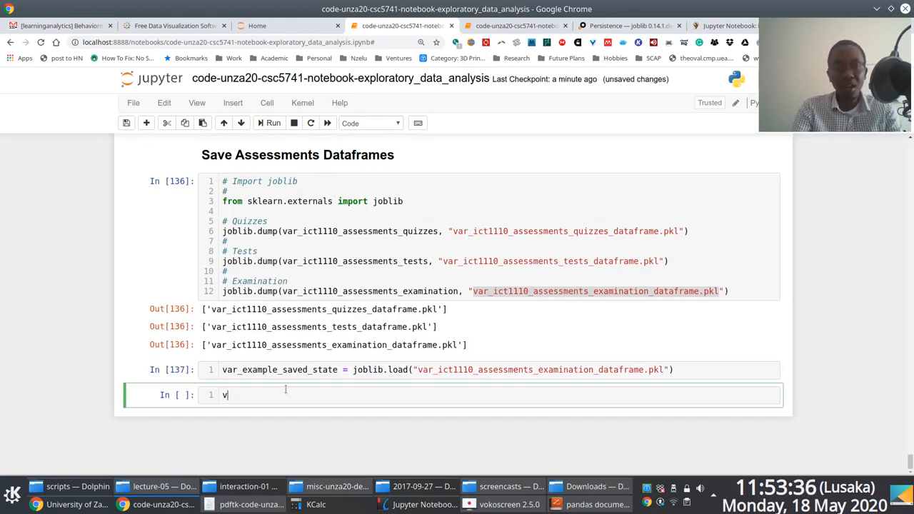
{"action": "type", "text": "ar"}
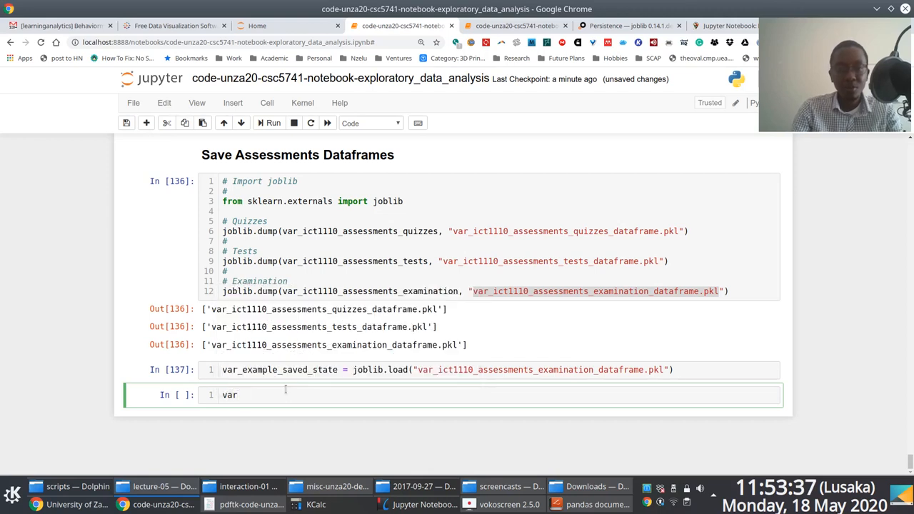
{"action": "type", "text": "_example_saved_state"}
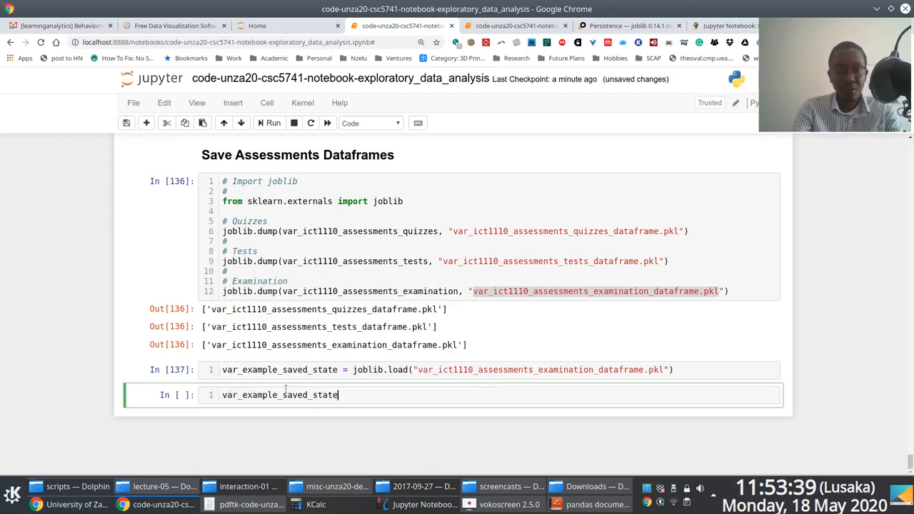
{"action": "type", "text": ".columns"}
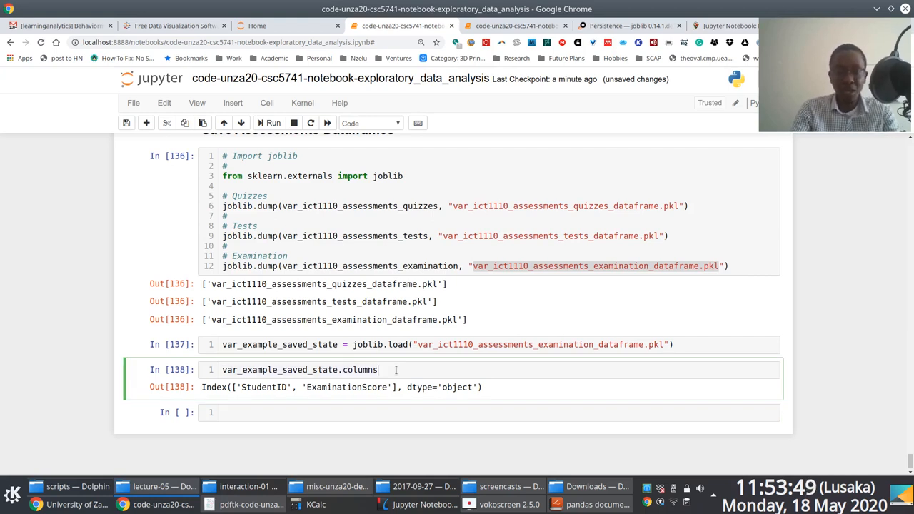
{"action": "type", "text": "var_example_saved_state.column"}
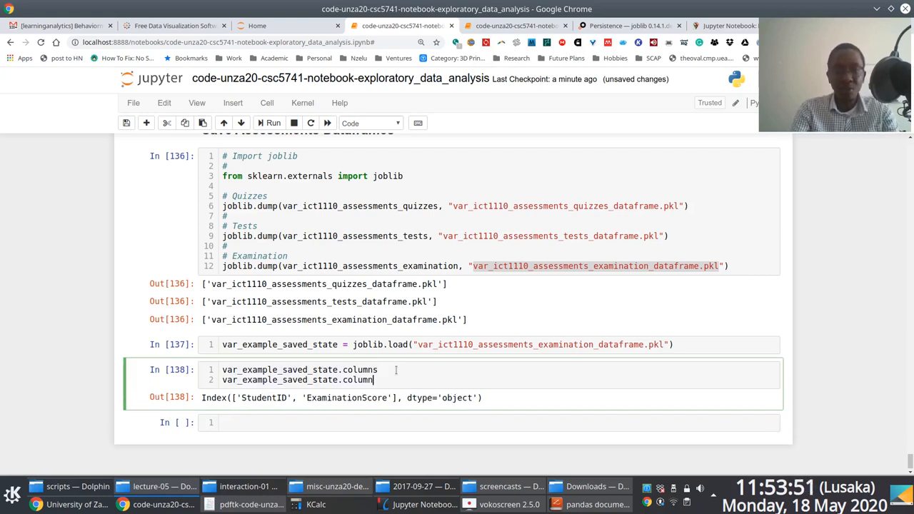
{"action": "key", "text": "BackSpace"}
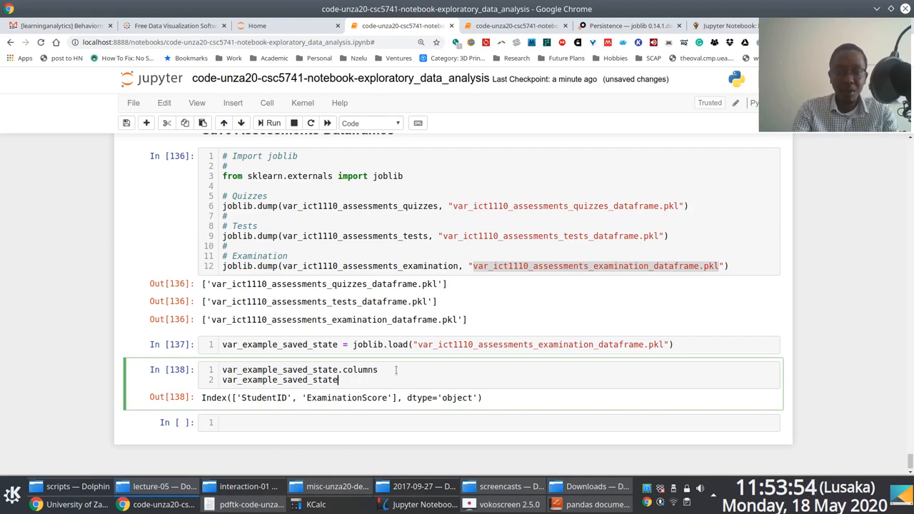